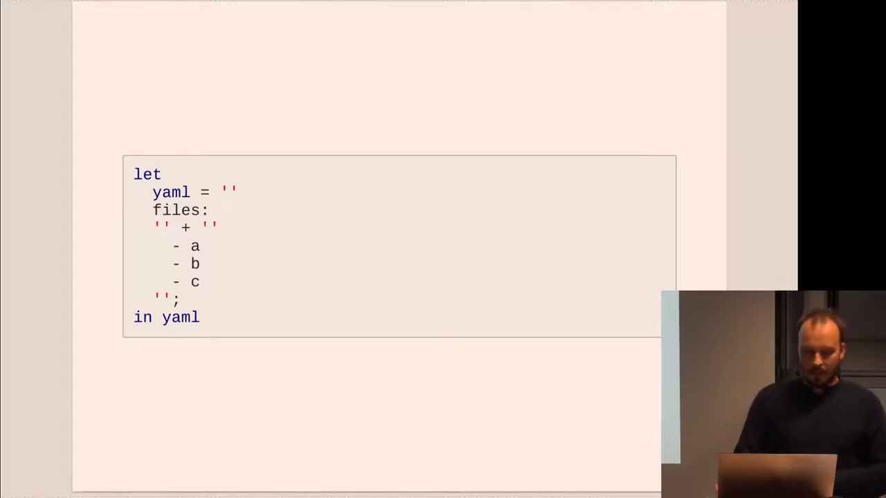
Advance from the YAML multiline-string slide to the nix-repl ./RELEASE and toPath slide.
{"action": "key", "text": "Right"}
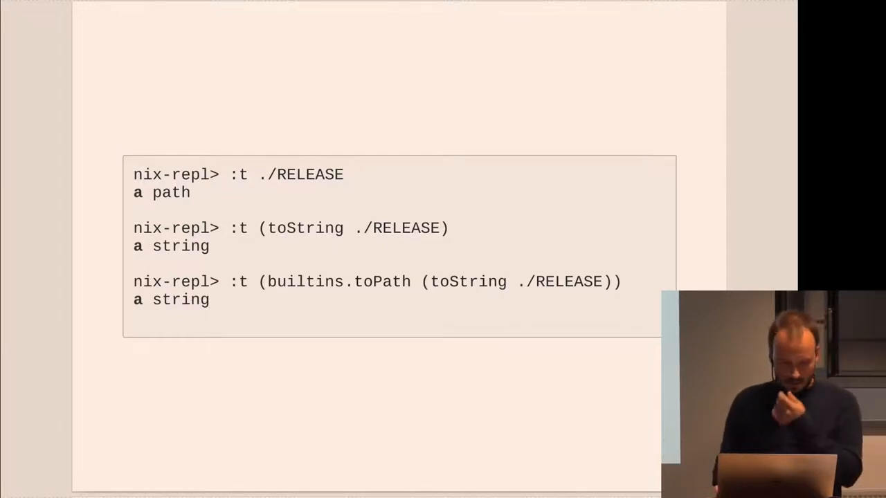
Move on to the 'quazi toPath' slide of string-plus-path nix-instantiate examples.
{"action": "key", "text": "Right"}
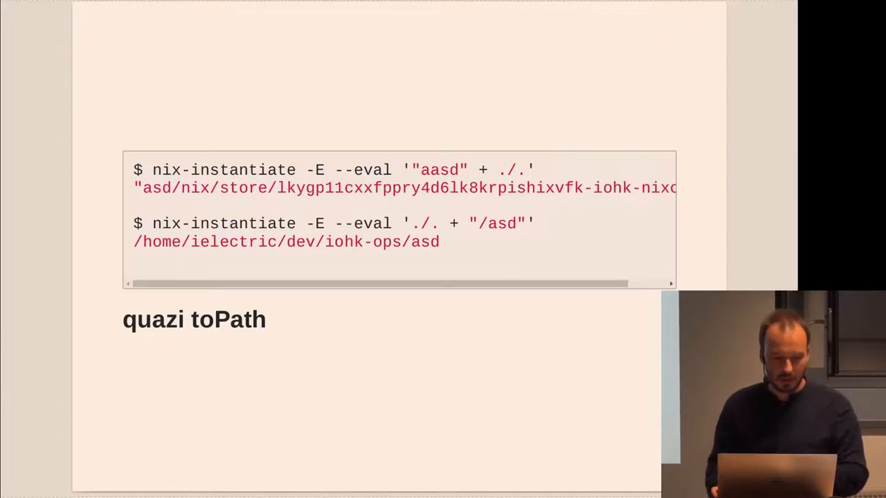
{"action": "key", "text": "Right"}
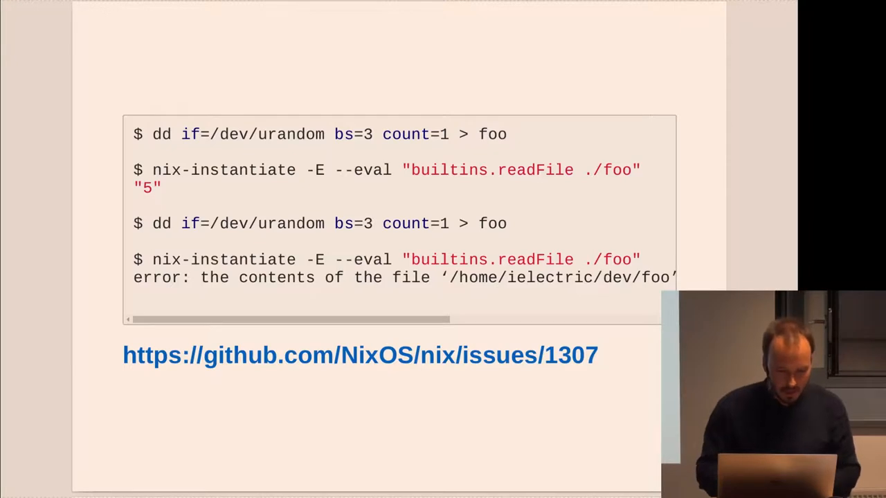
Scroll the readFile impurity code block sideways, then advance to the eval-config timing slide.
{"action": "left_click_drag", "start_coordinate": [314, 355], "coordinate": [441, 355]}
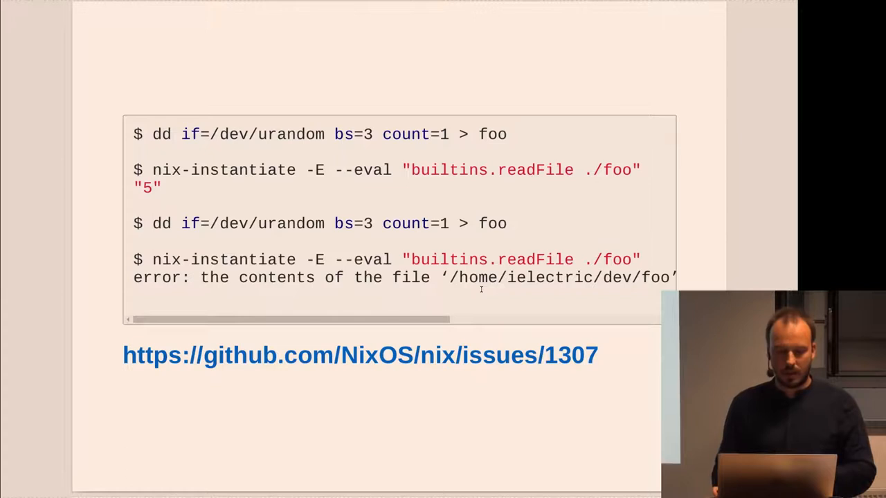
{"action": "key", "text": "Right"}
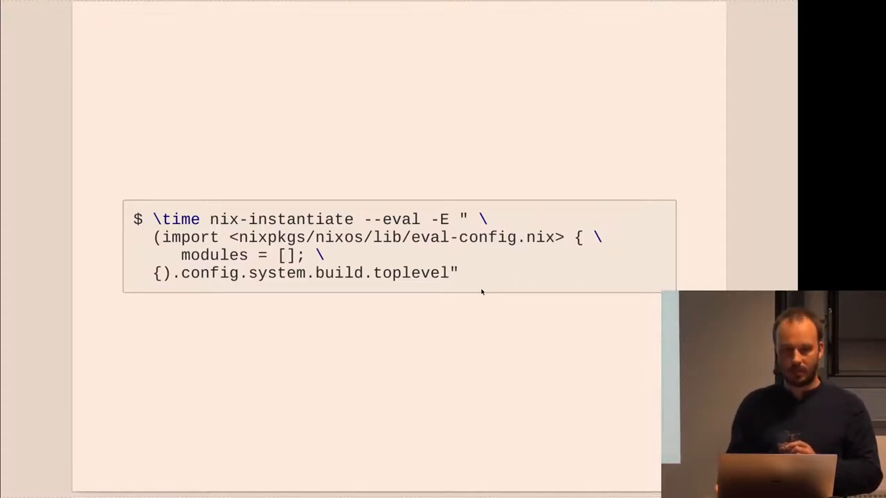
Advance past the eval-config timing slide to the Declarative NixOps config.yaml slide.
{"action": "key", "text": "Return"}
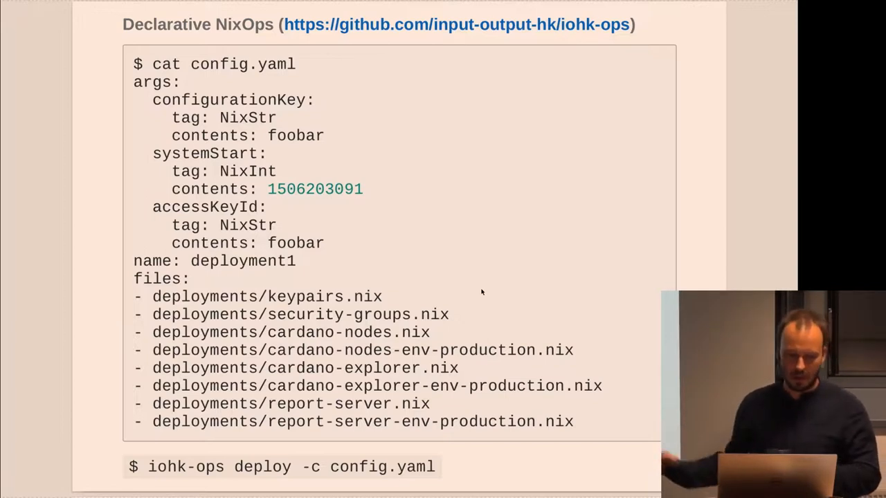
Leave the Declarative NixOps slide for the Haskell slide on multiple outputs and stack2nix.
{"action": "key", "text": "Right"}
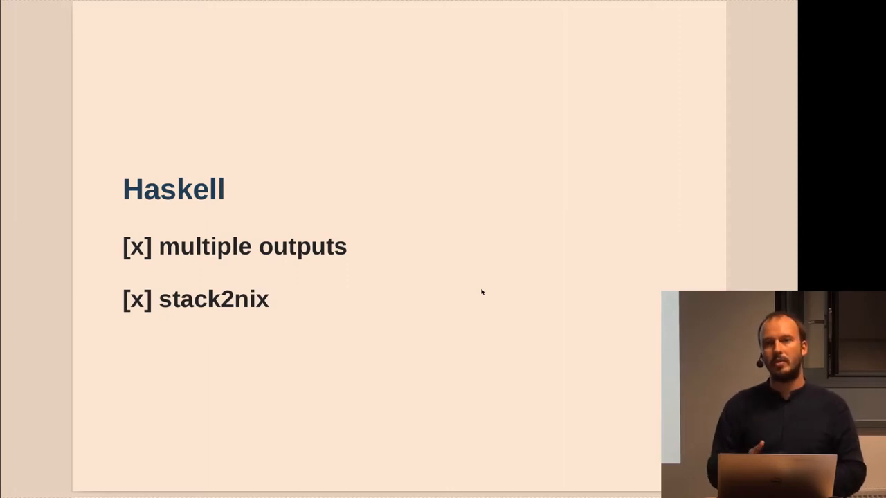
Show the bootstrap slide listing overlays, pinned nixpkgs, nixos/nixops modules, custom pkgs and lib.
{"action": "key", "text": "Right"}
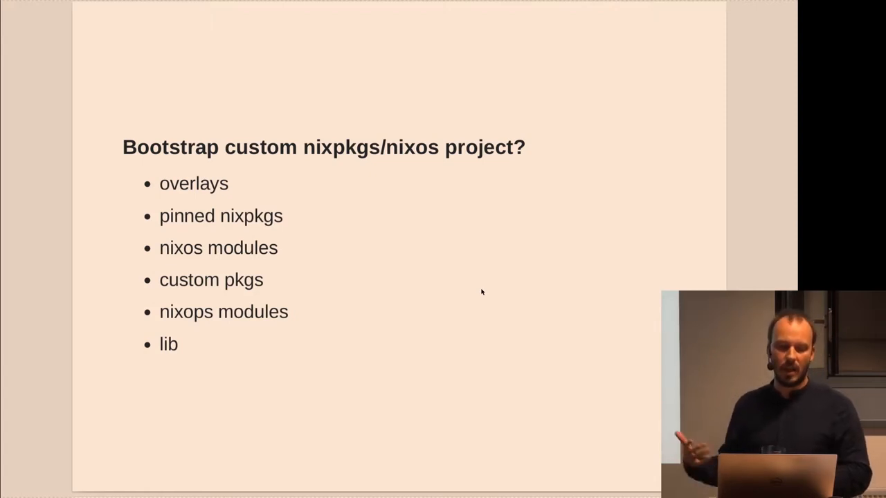